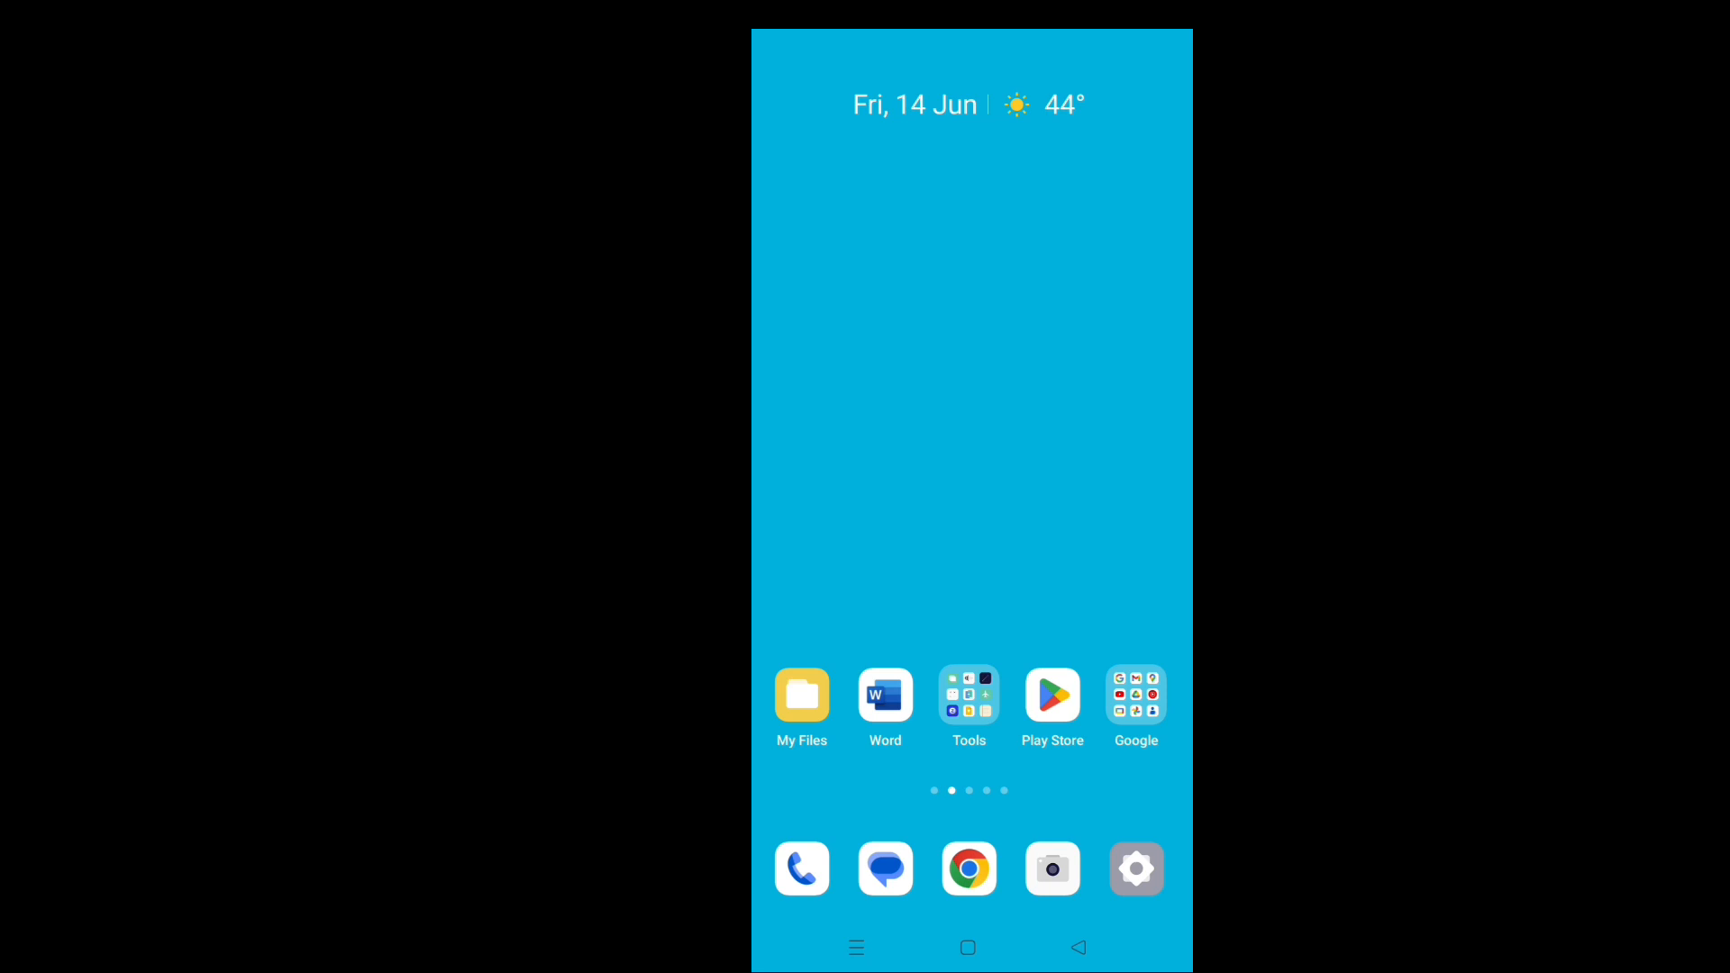
Step: Launch the Settings app from the home screen dock
left_click(1135, 868)
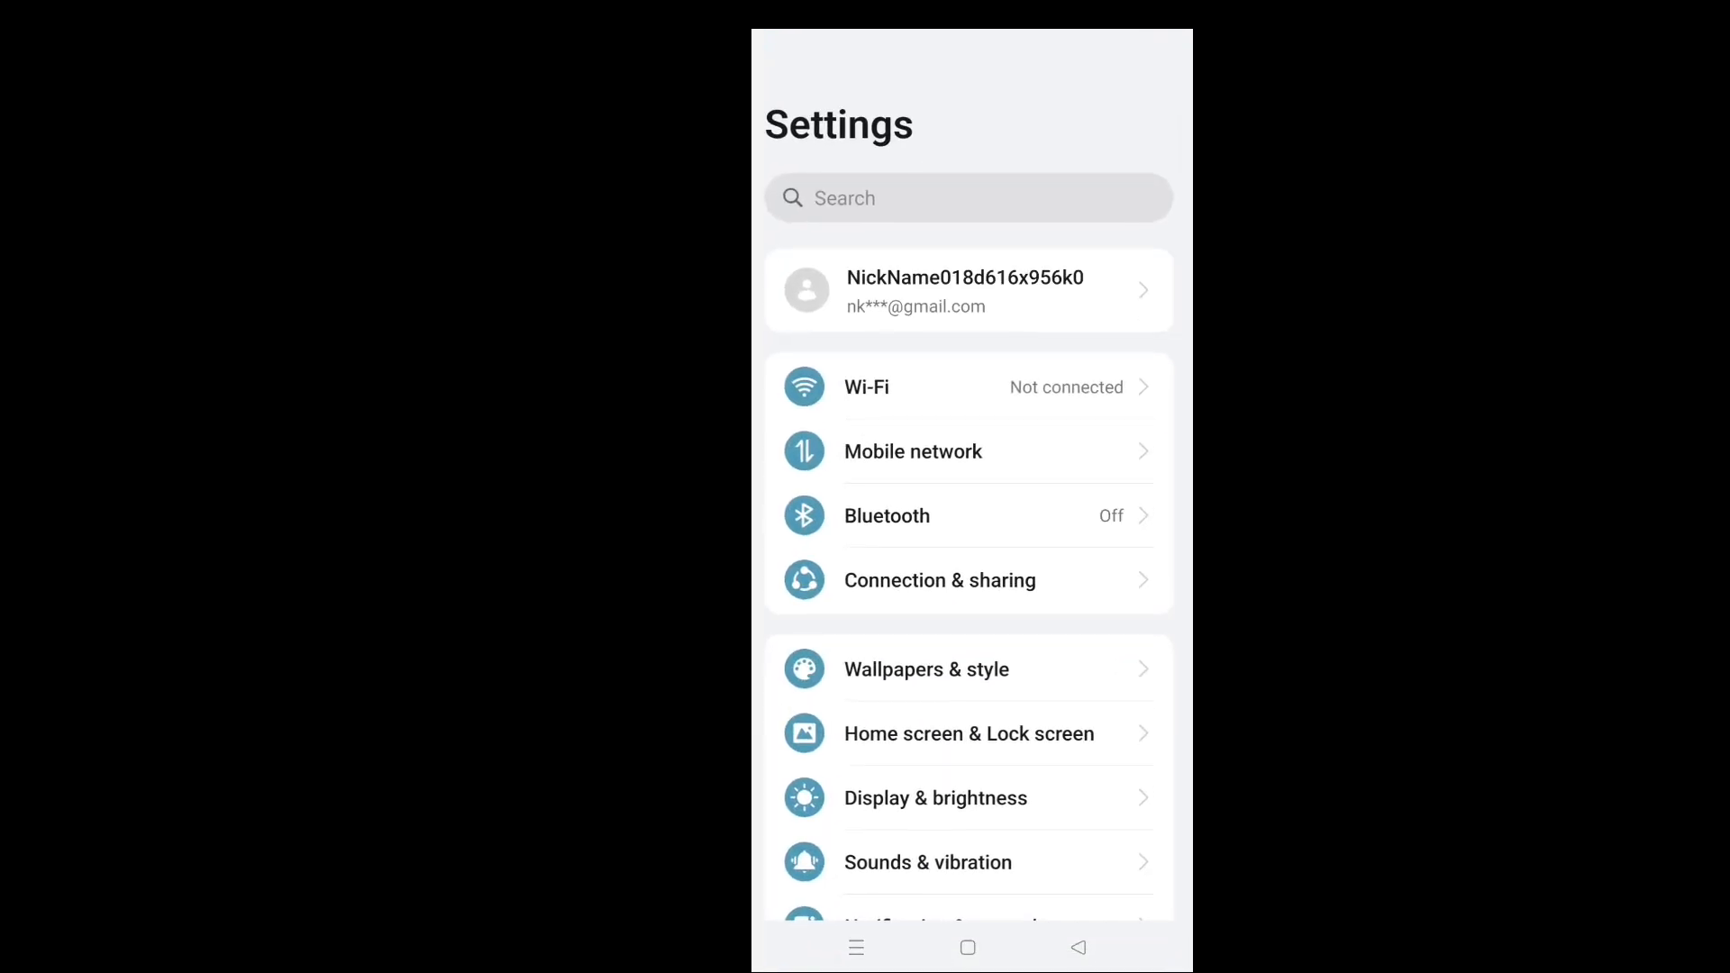
Step: Enter the Wi-Fi settings from the main Settings list
left_click(966, 388)
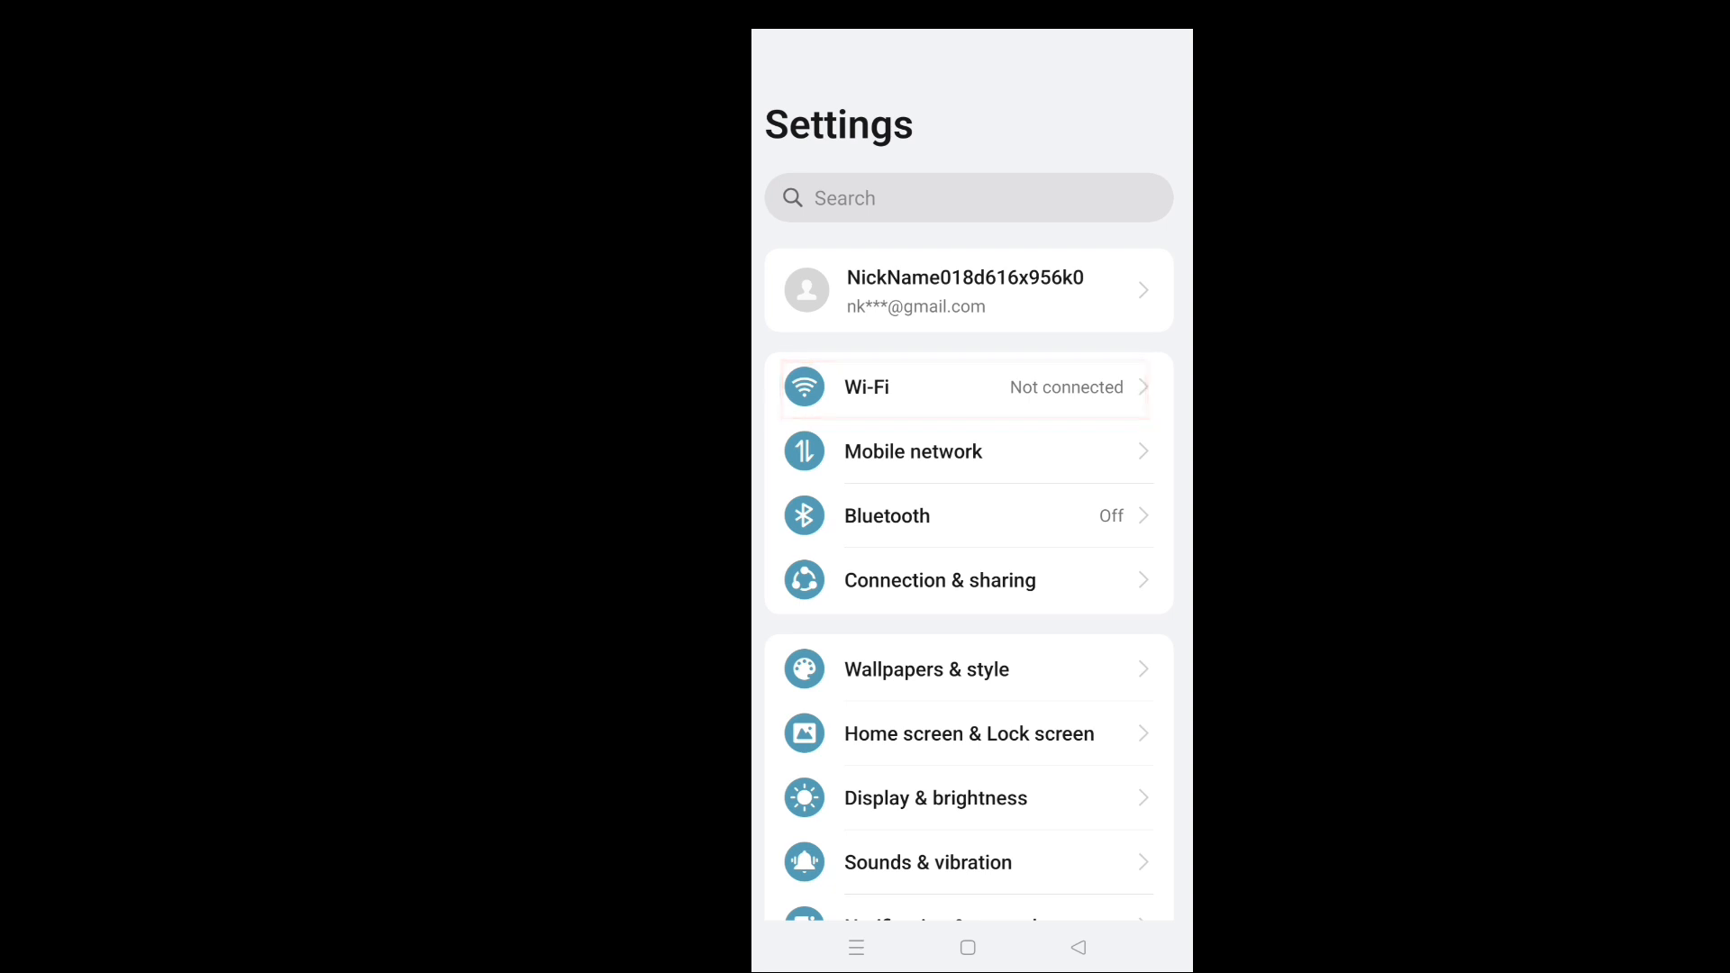
left_click(969, 387)
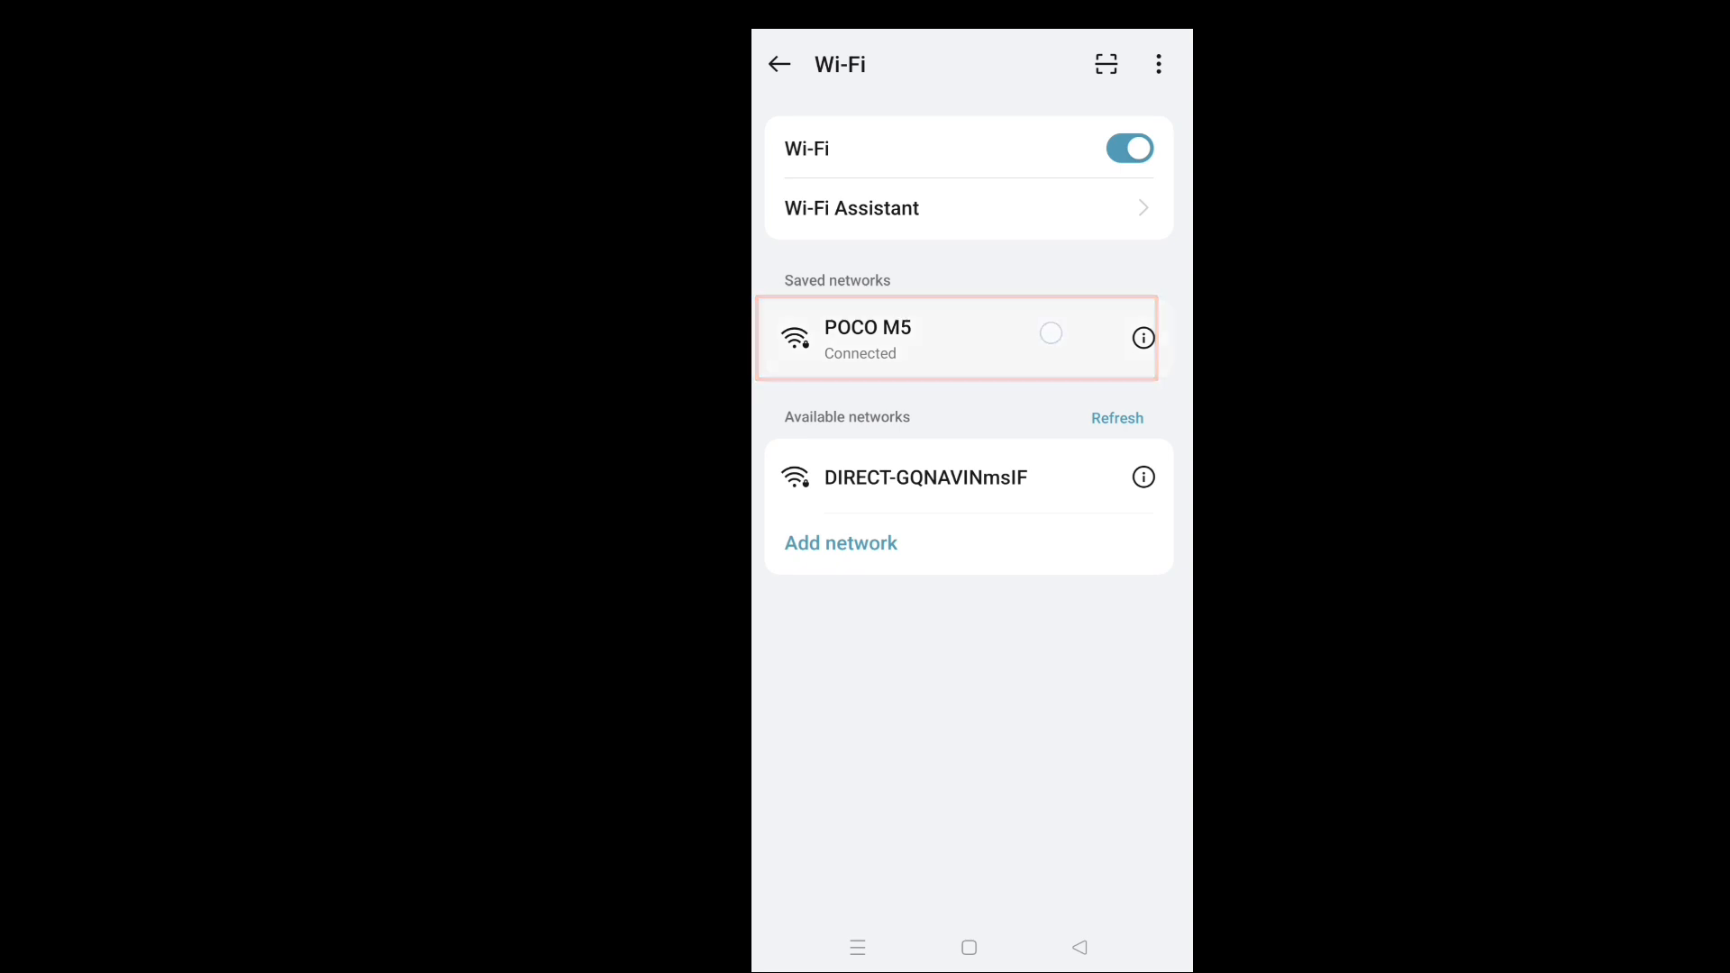
Step: Show the connected POCO M5 network's details and bring up its Share sheet
left_click(1142, 337)
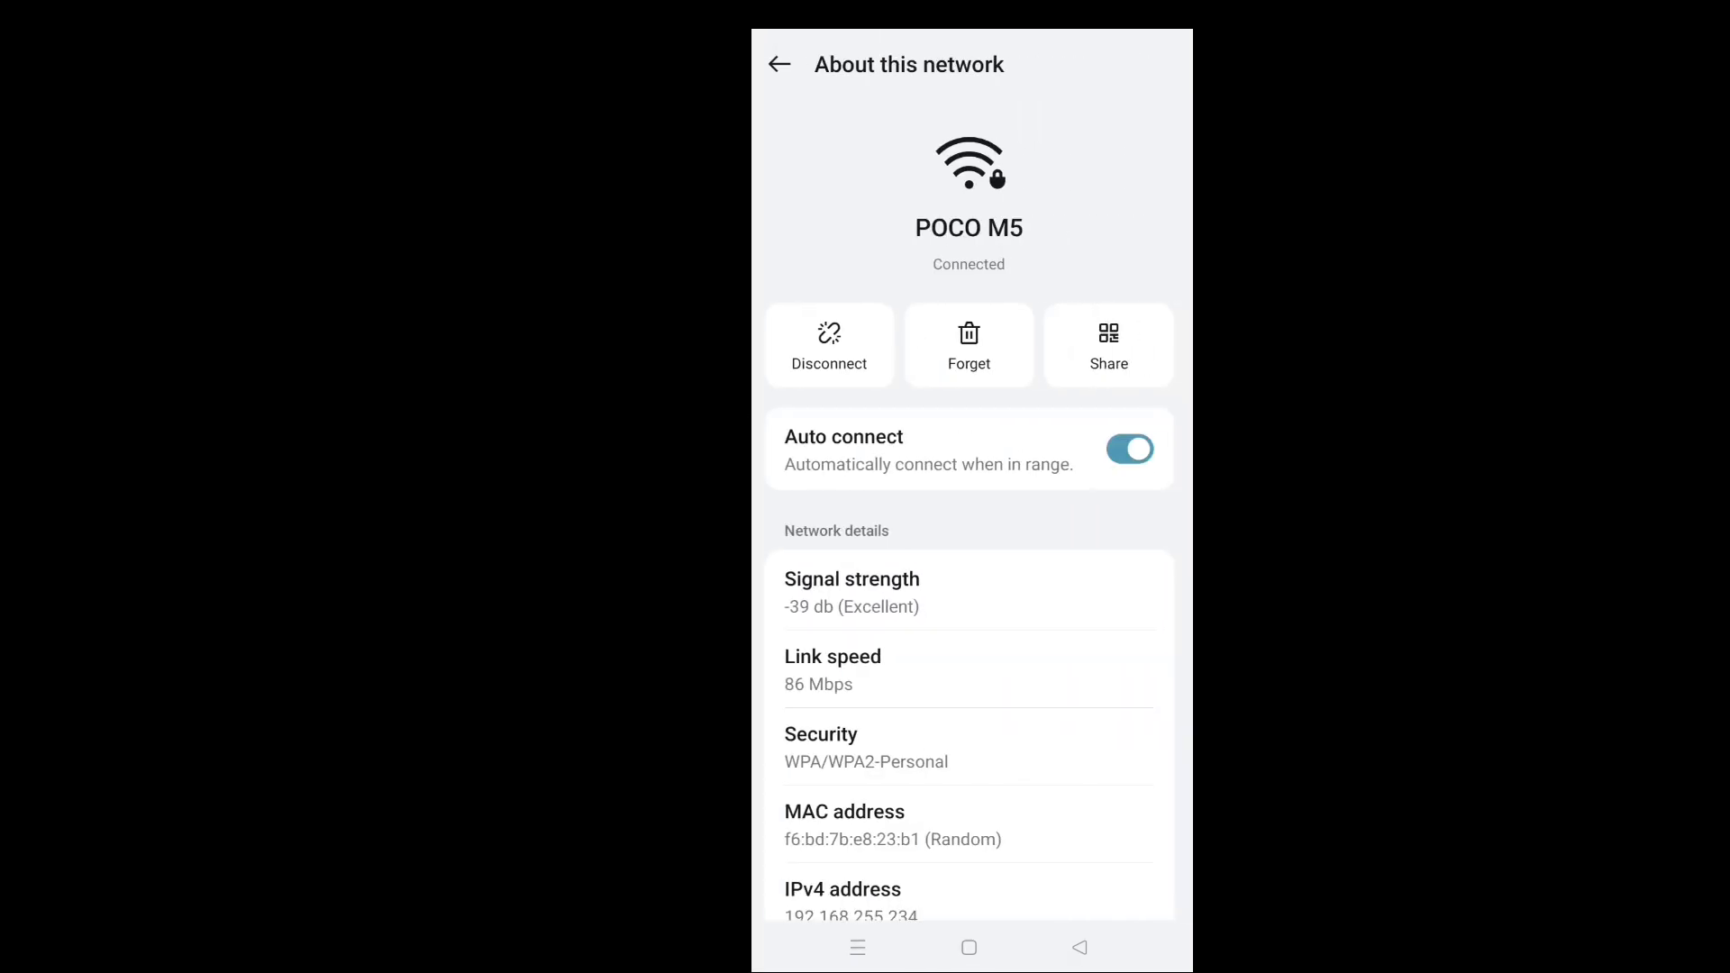
left_click(1109, 346)
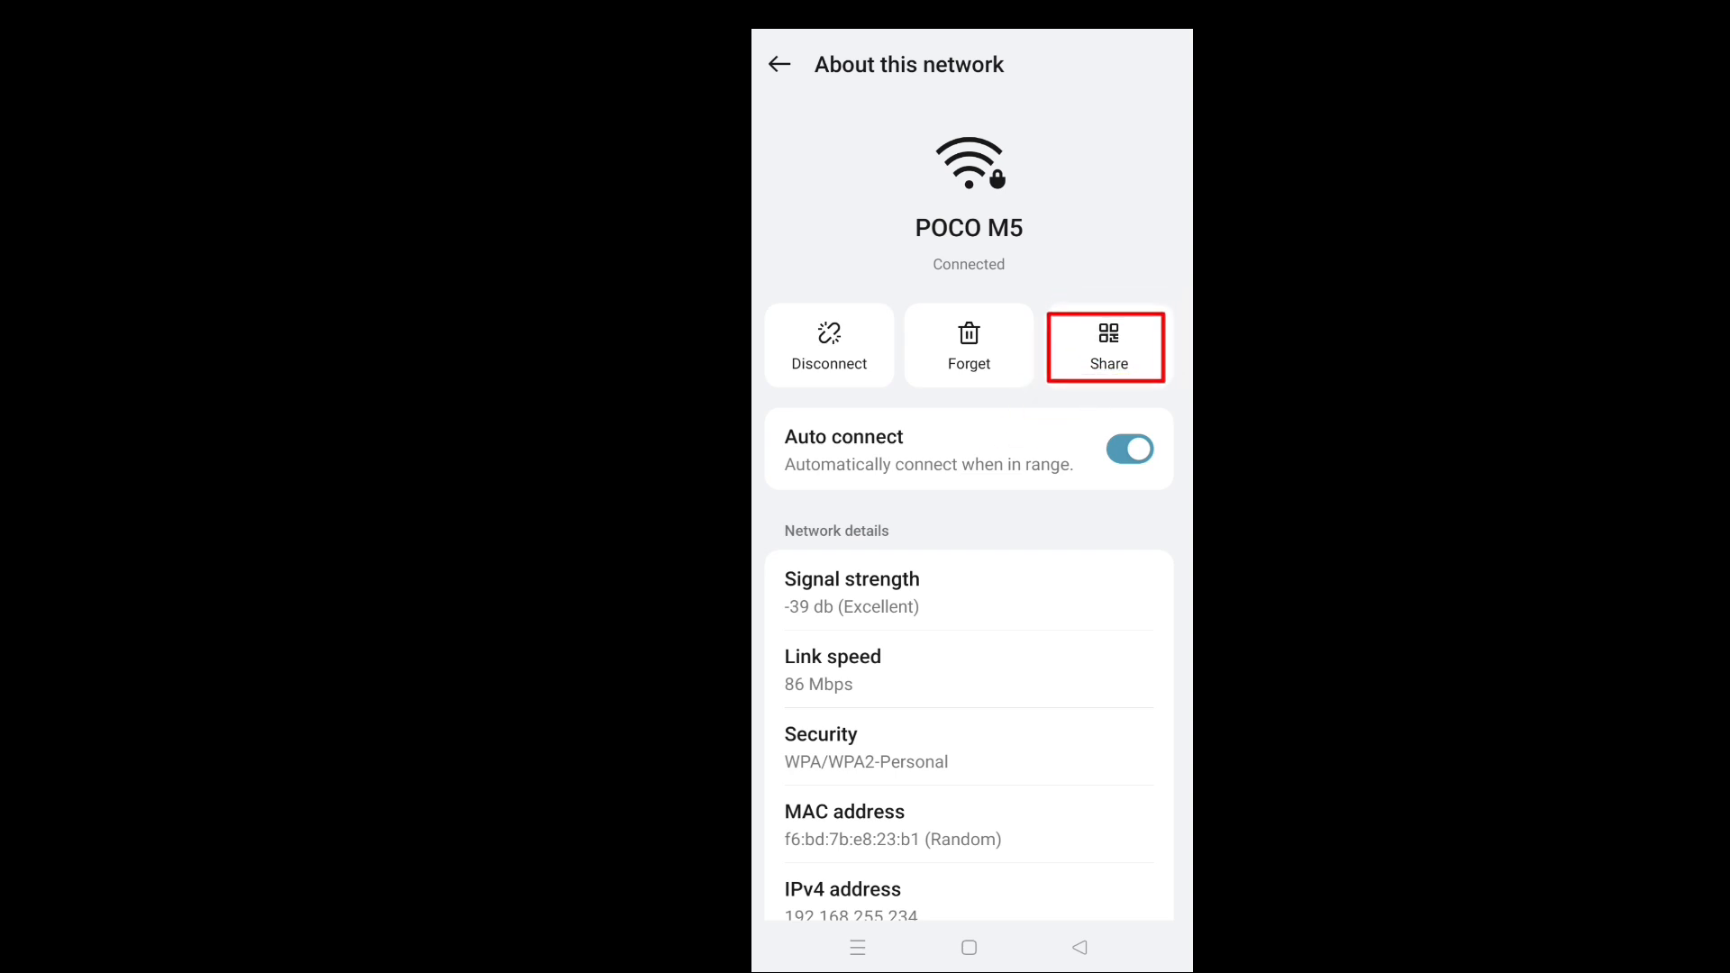
left_click(1105, 346)
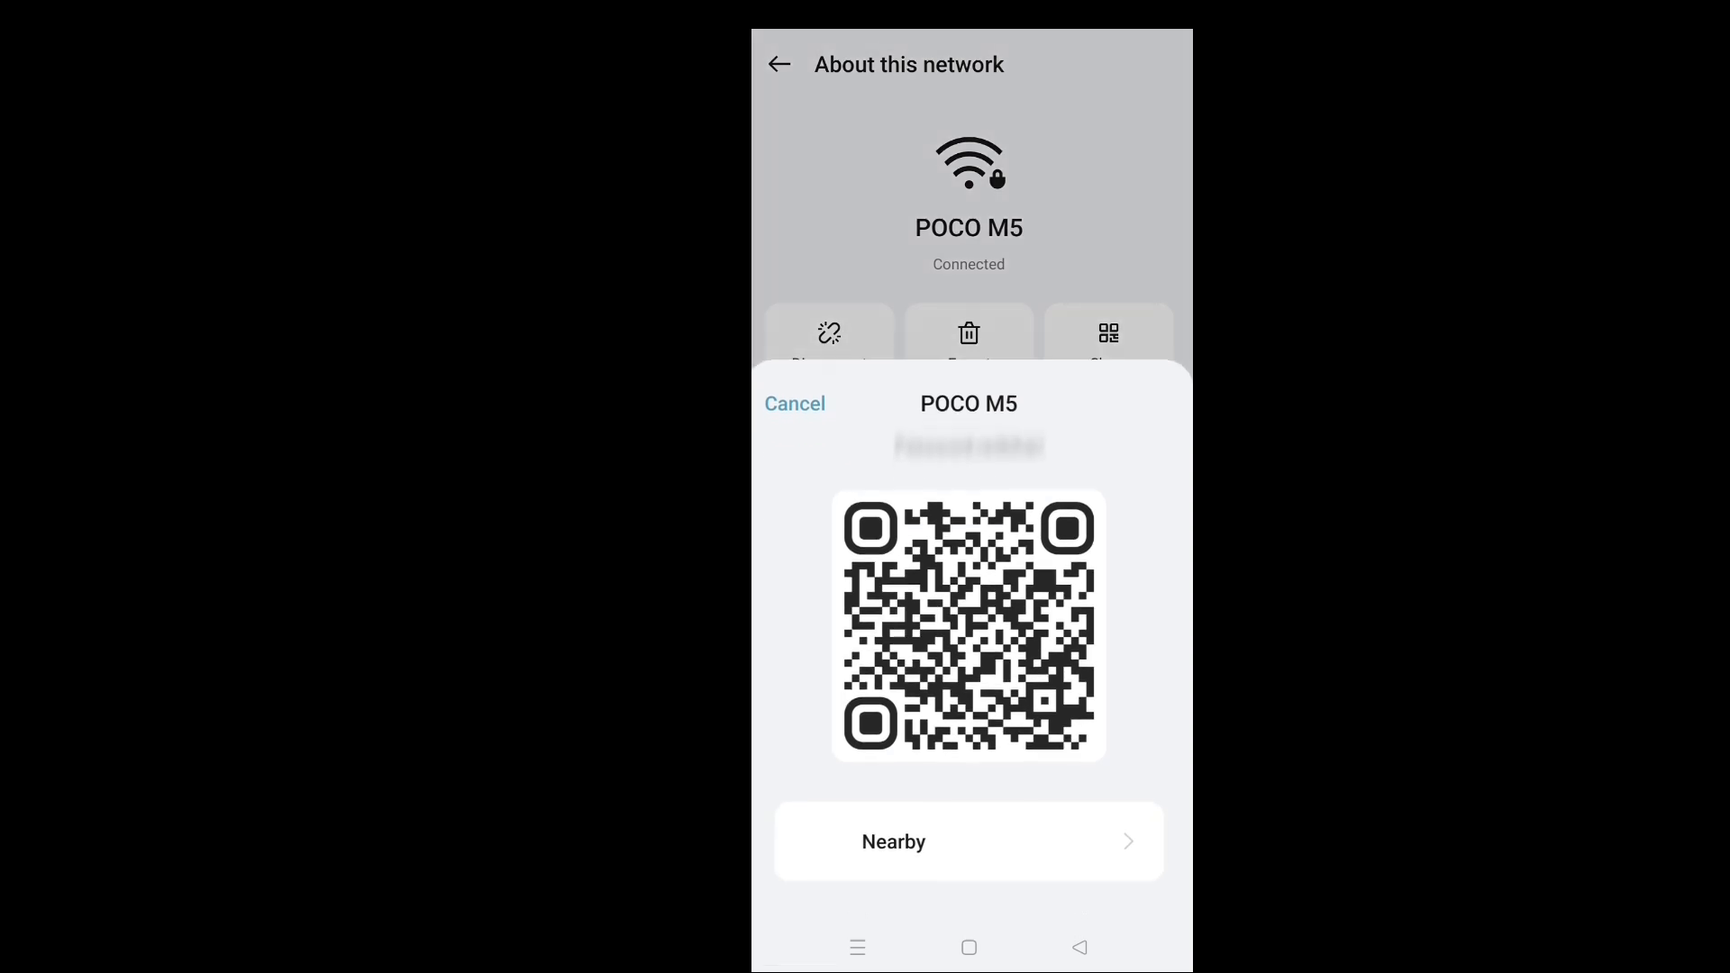
Step: Point out the POCO M5 password beneath the QR code on the sharing sheet
left_click(991, 449)
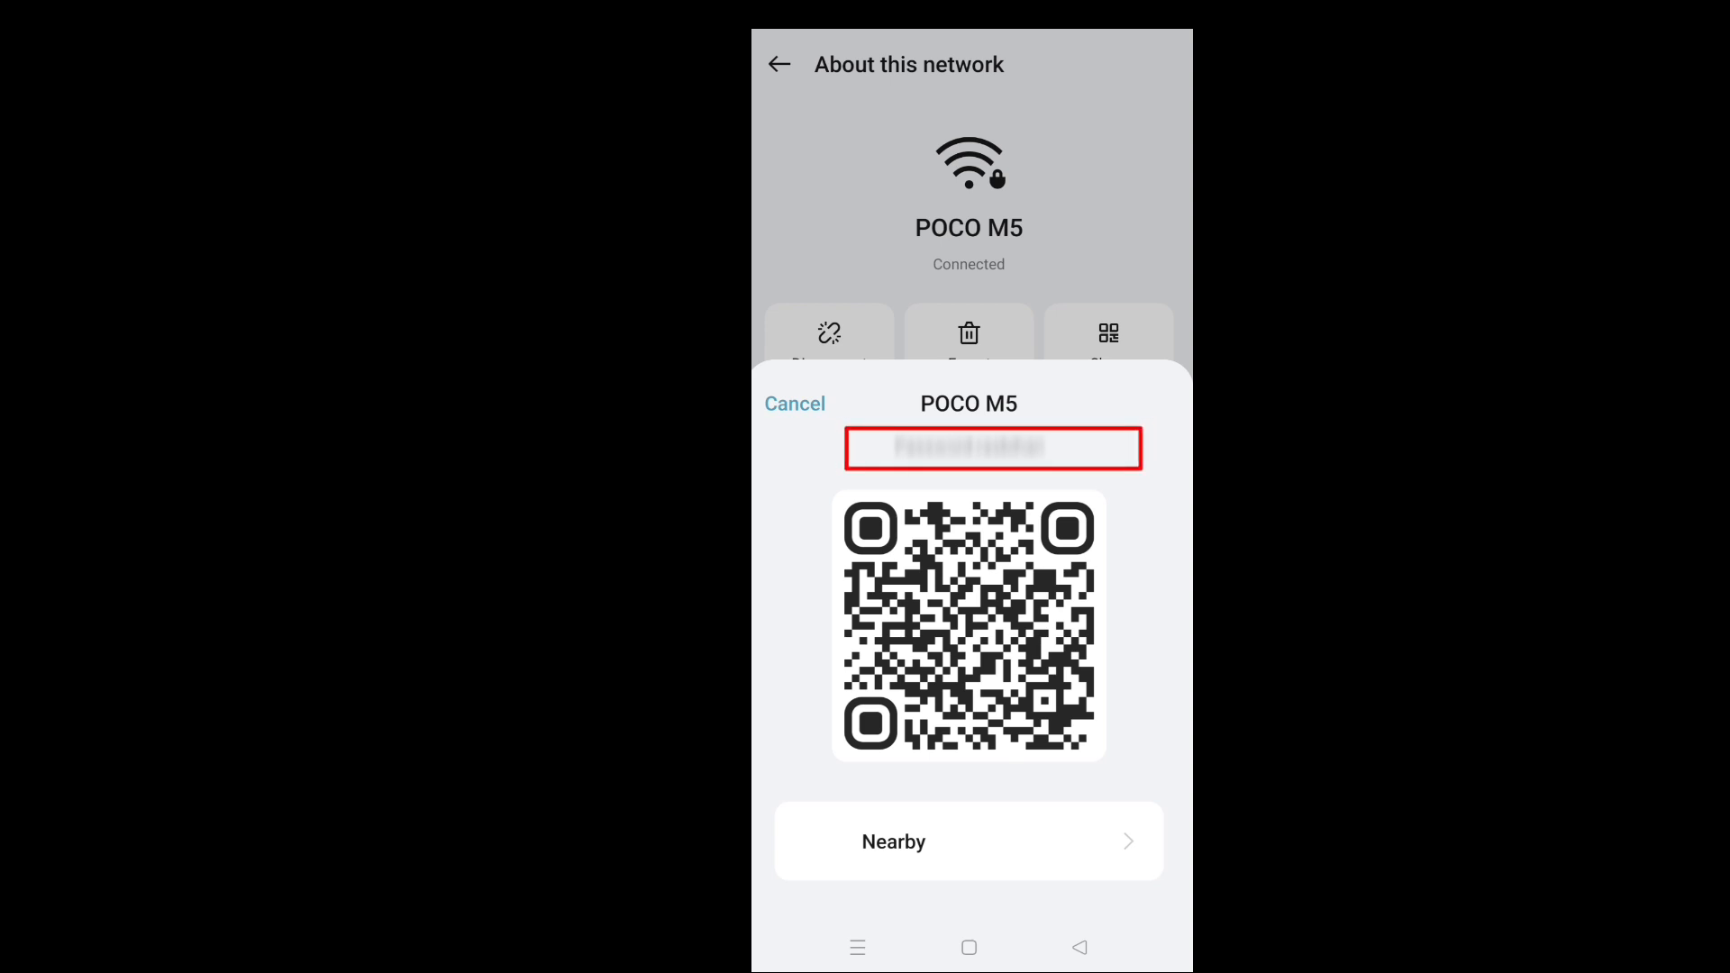